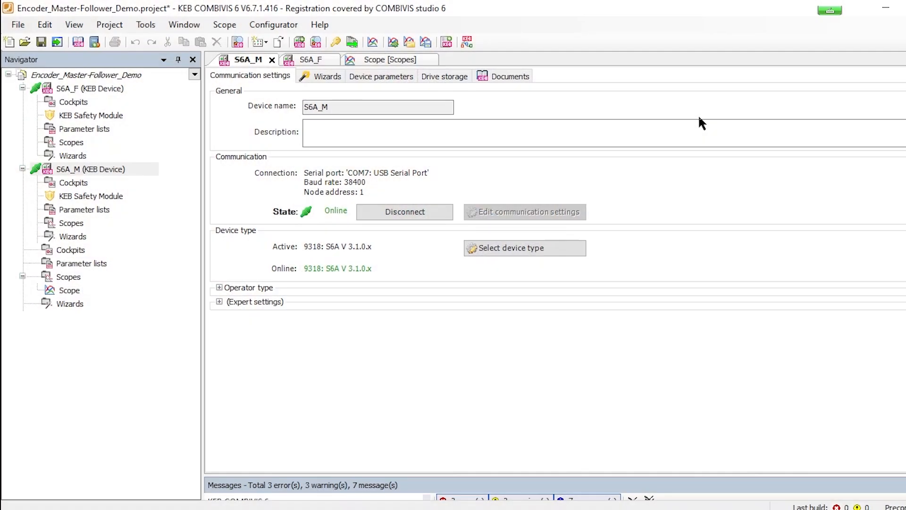
mouse_move(608, 110)
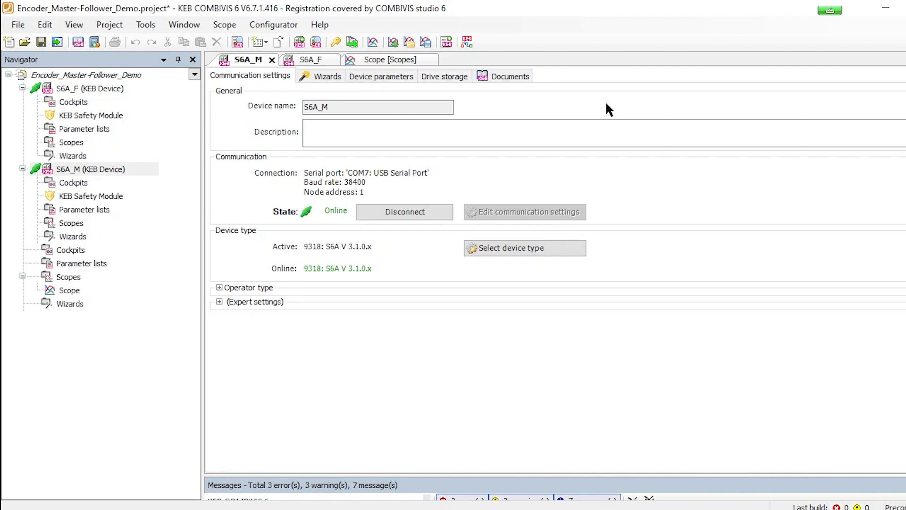
mouse_move(603, 109)
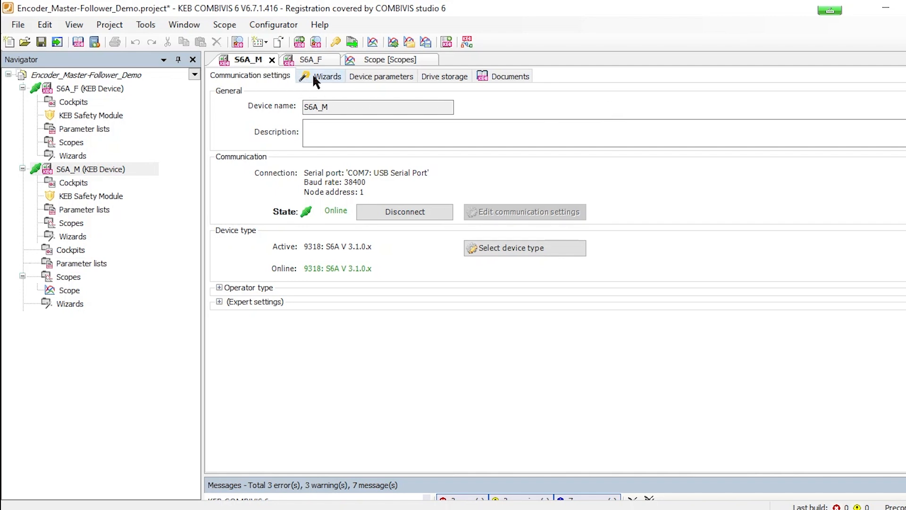
In the S6A_M Feedback mode wizard, set Encoder B type to TTL Output and confirm
click(328, 75)
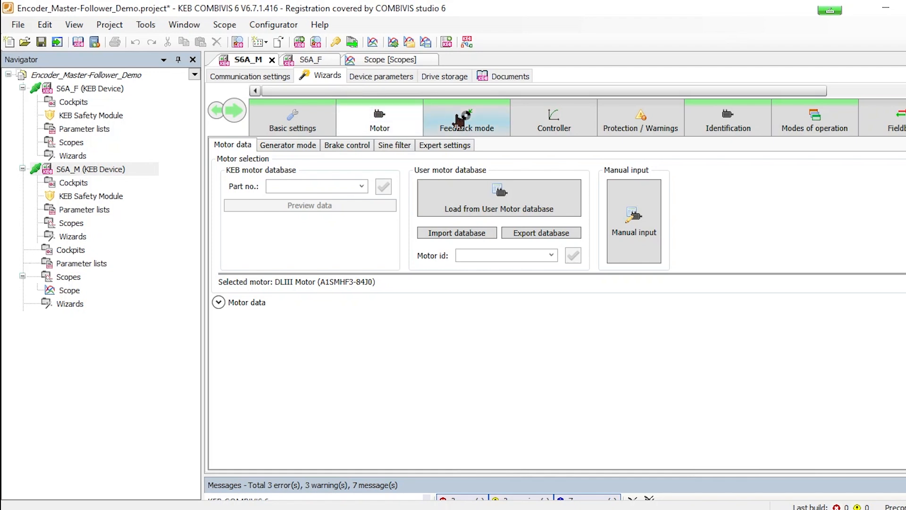
click(467, 117)
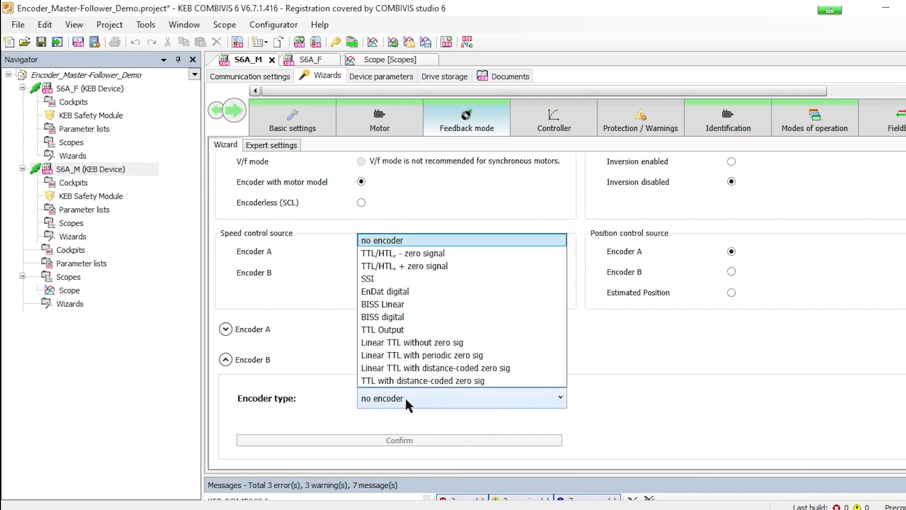
mouse_move(388, 332)
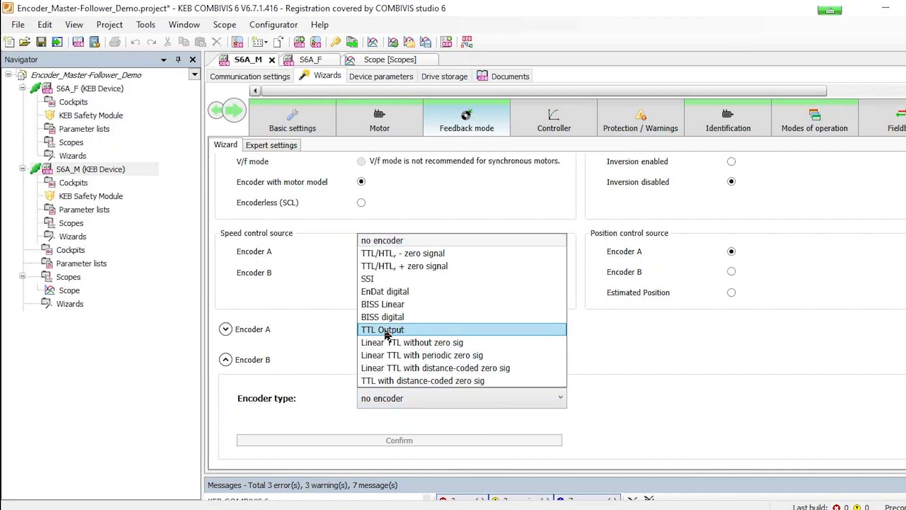
click(382, 329)
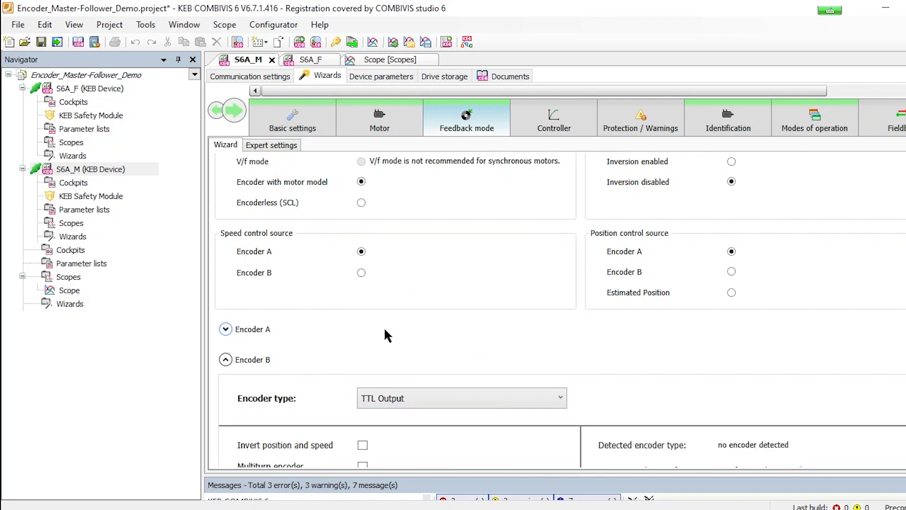
mouse_move(697, 407)
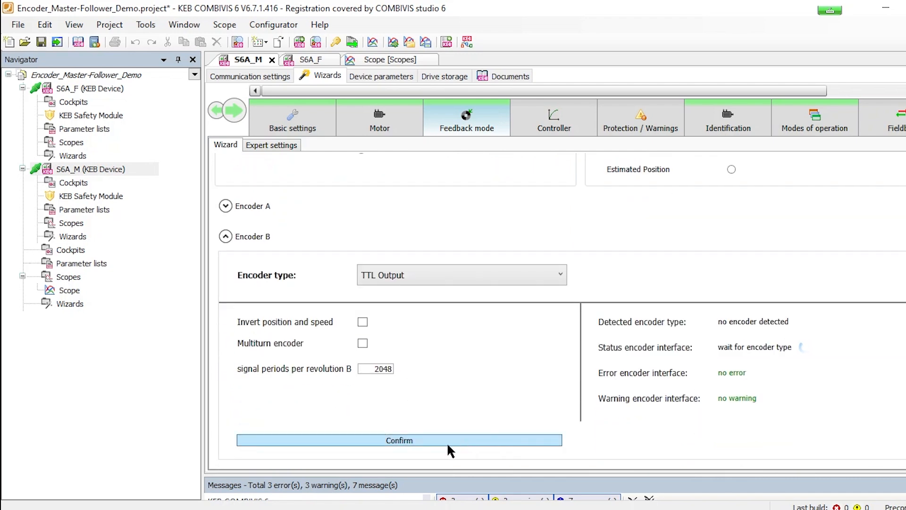
click(399, 440)
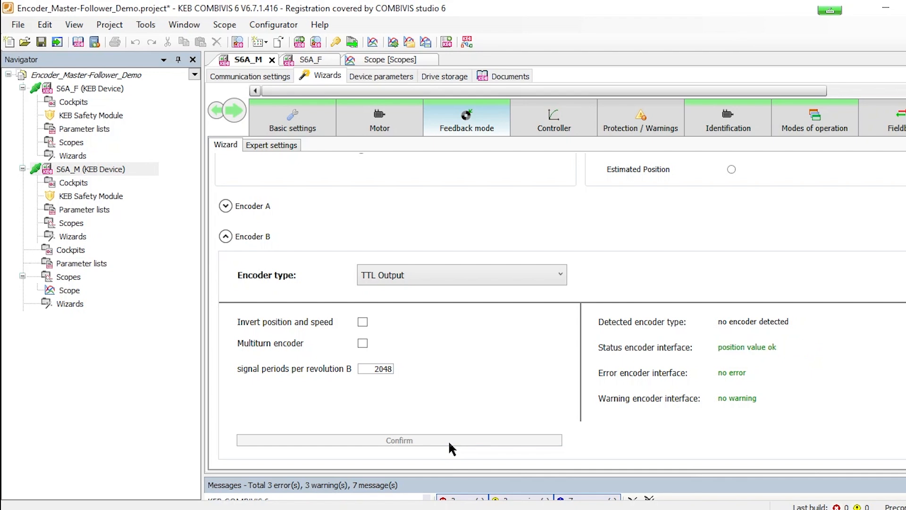
mouse_move(523, 387)
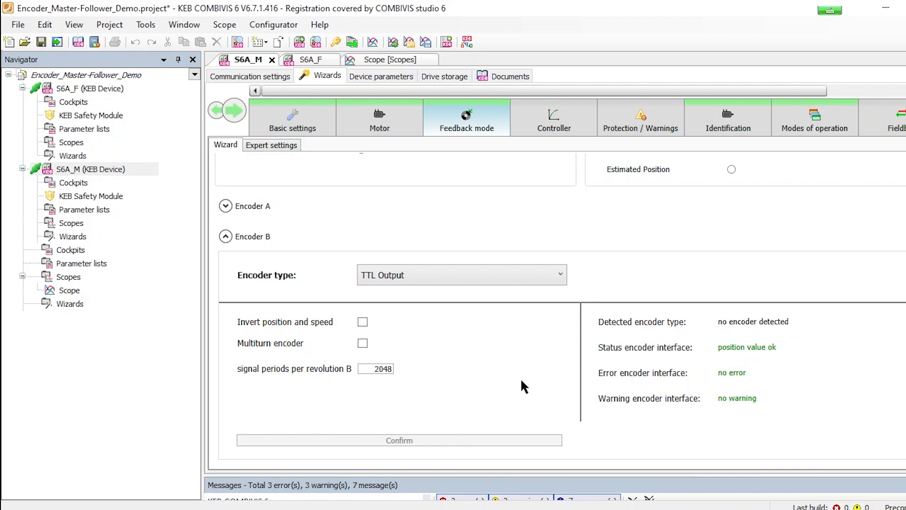
mouse_move(353, 93)
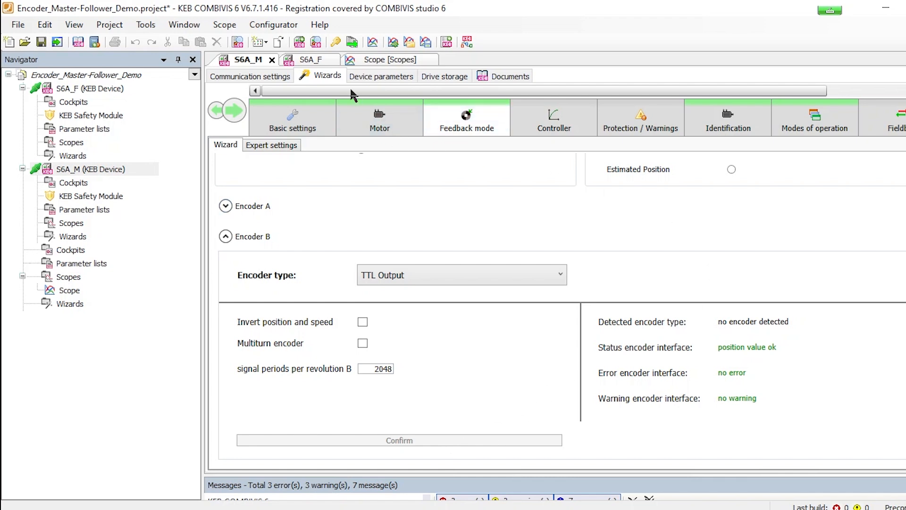
On S6A_F's Feedback mode wizard, set Encoder B type to TTL/HTL, + zero signal and confirm
click(310, 59)
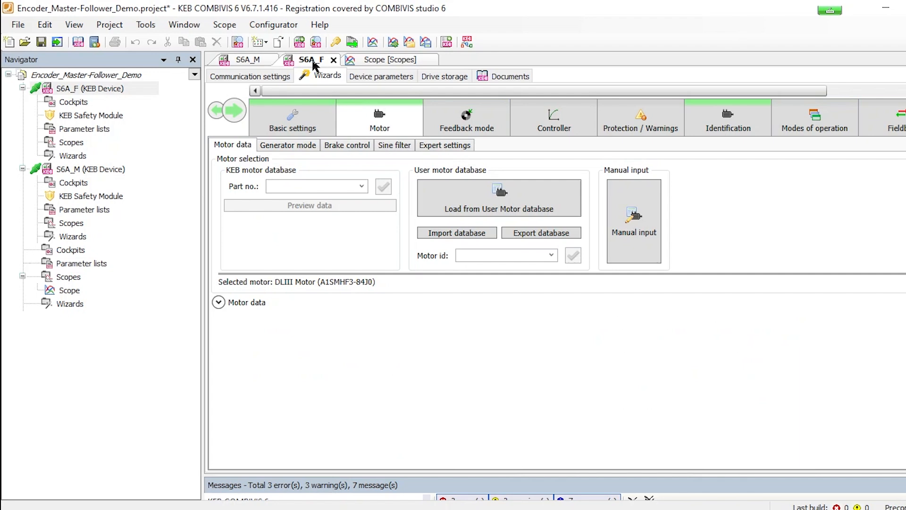
mouse_move(374, 114)
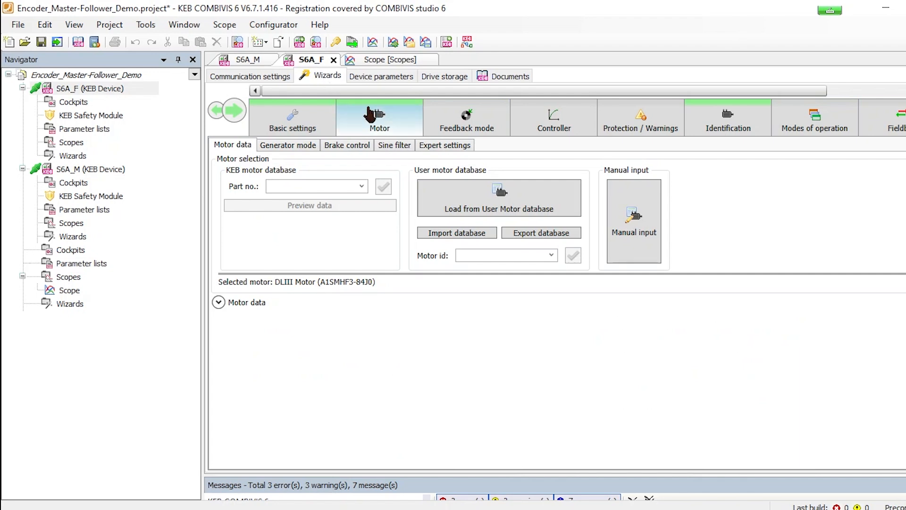
click(467, 117)
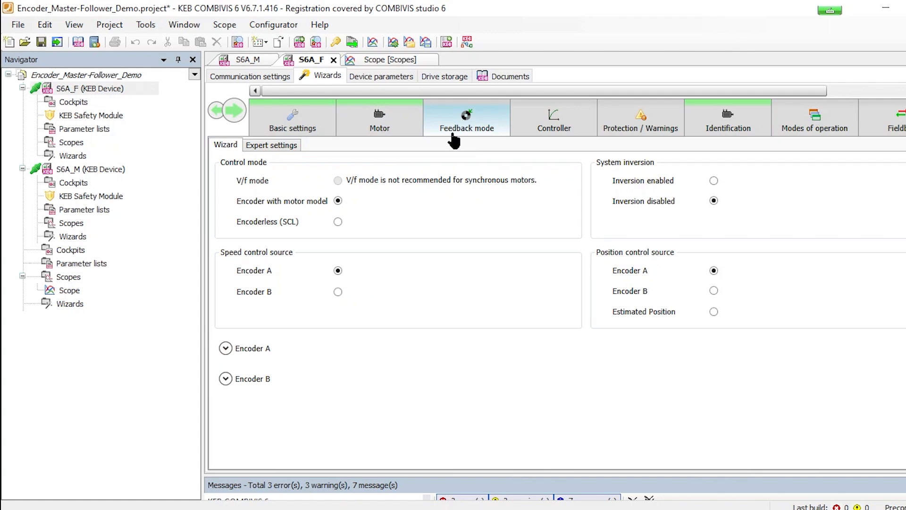
mouse_move(295, 361)
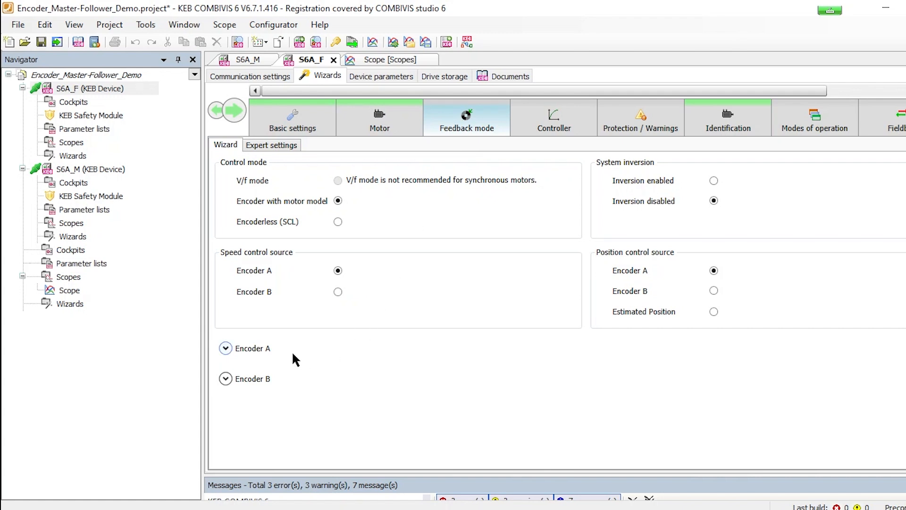
click(226, 379)
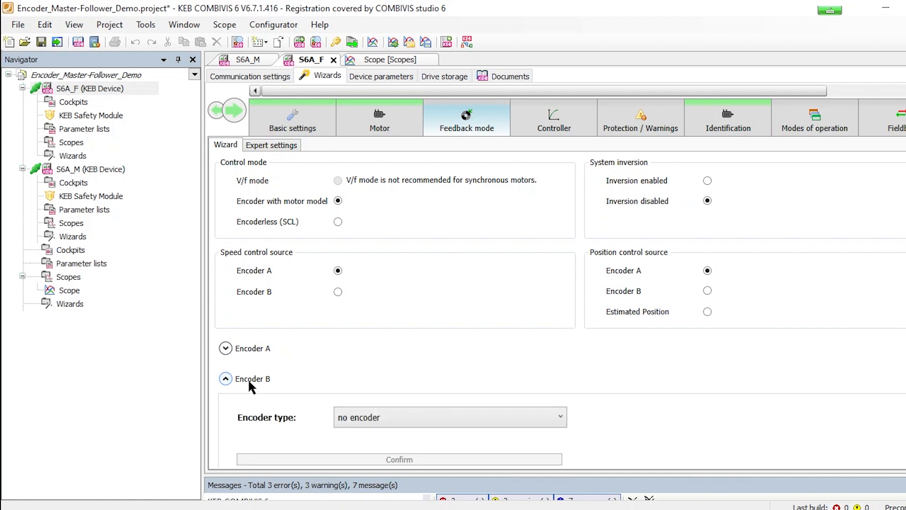
scroll(down, 3)
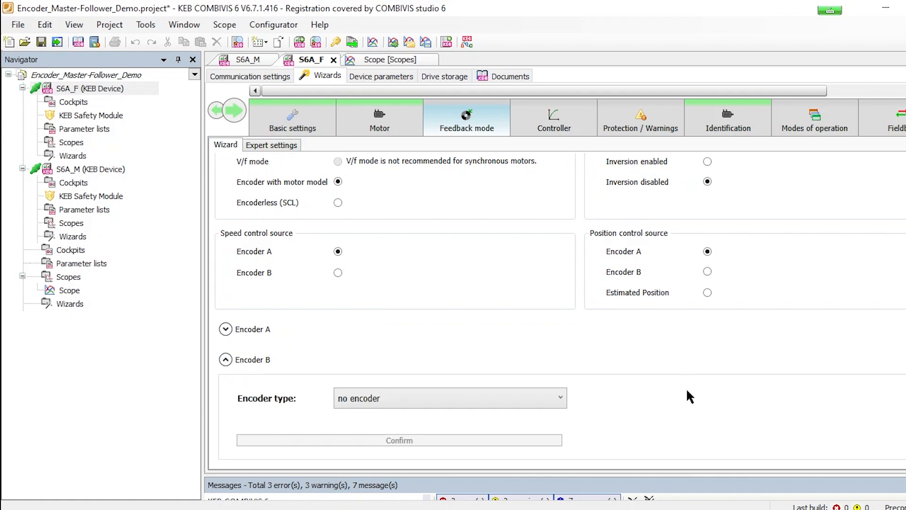
mouse_move(616, 402)
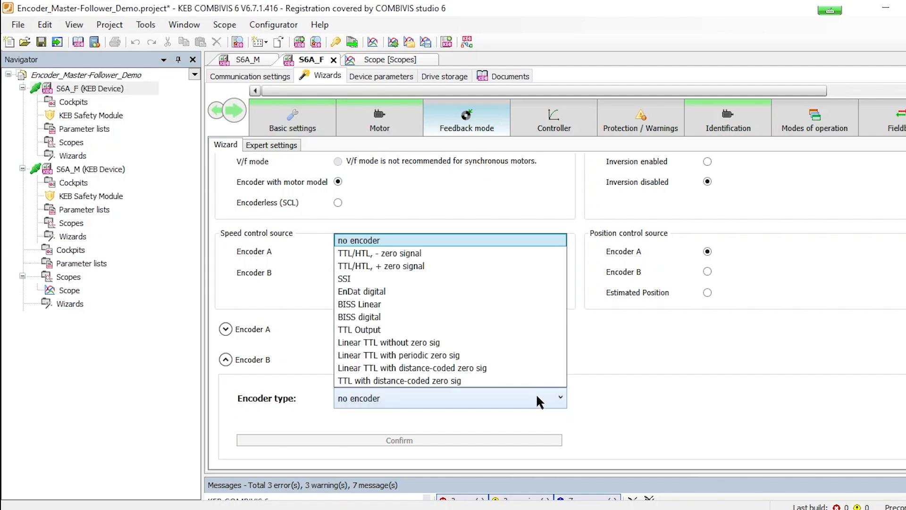
mouse_move(440, 270)
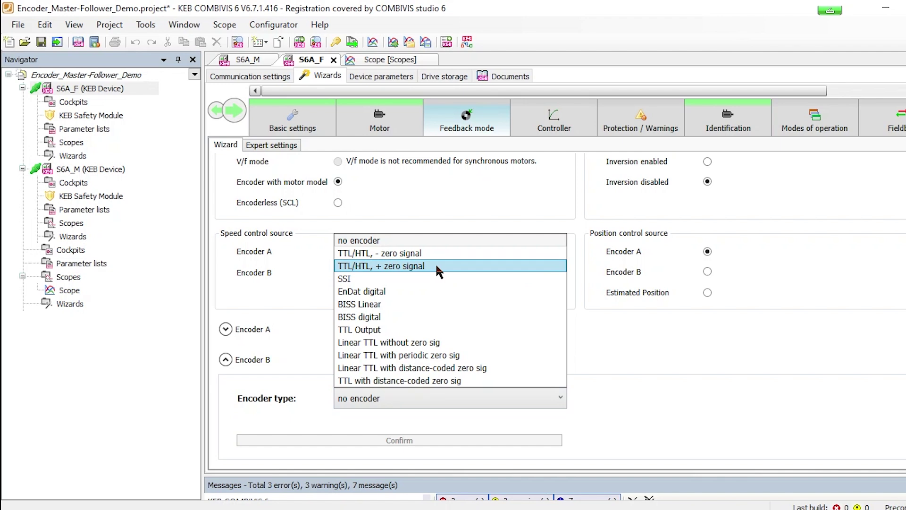
click(381, 266)
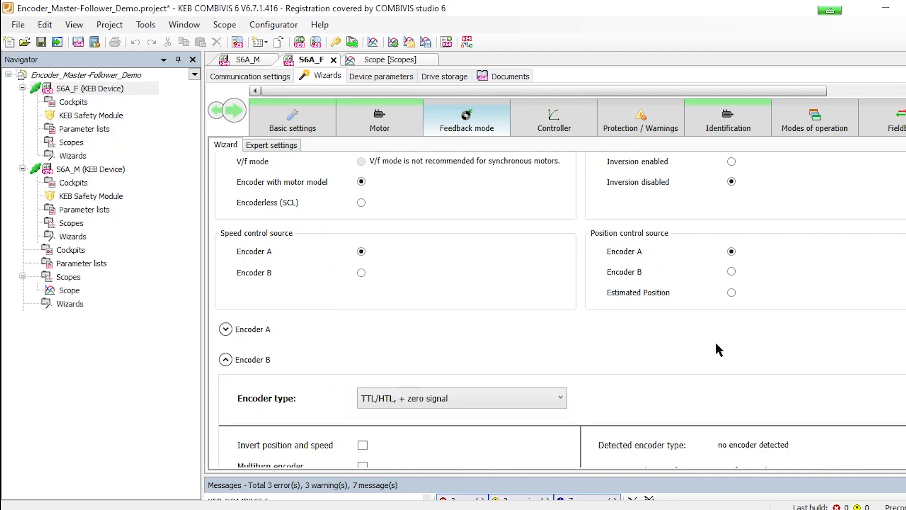
scroll(down, 3)
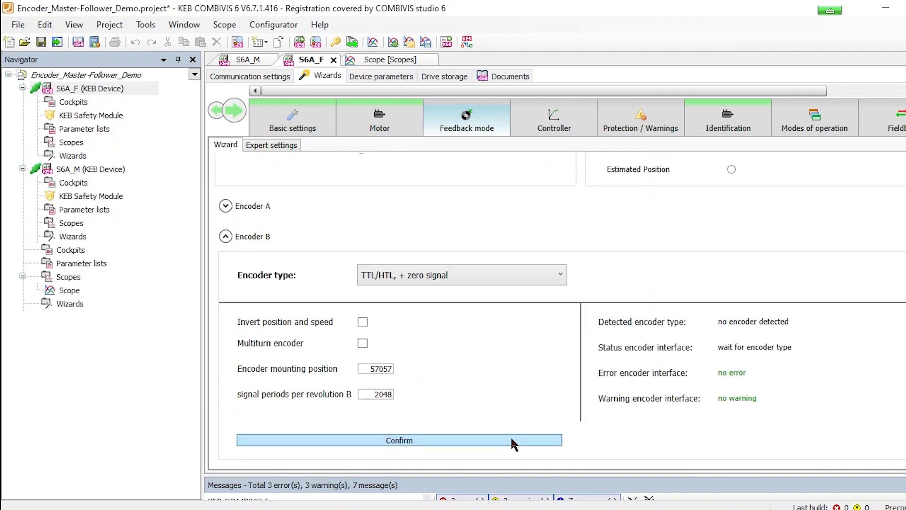
click(399, 440)
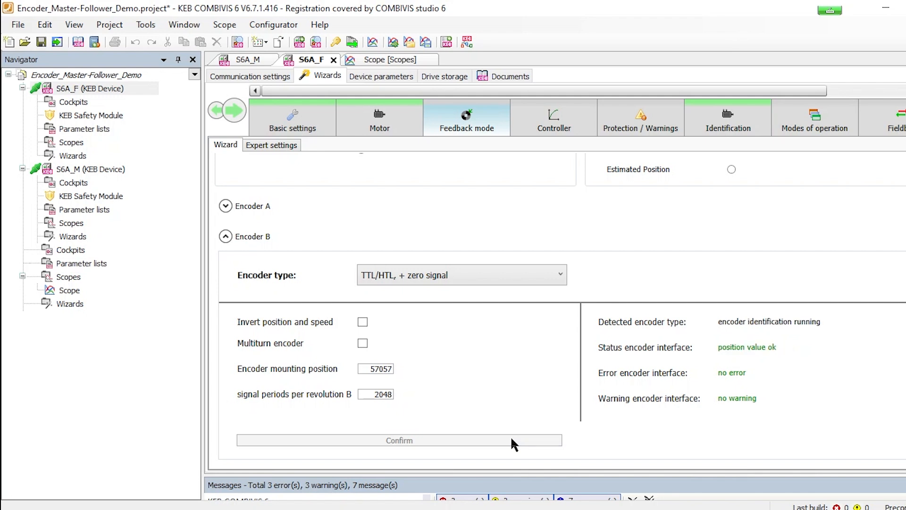
mouse_move(647, 405)
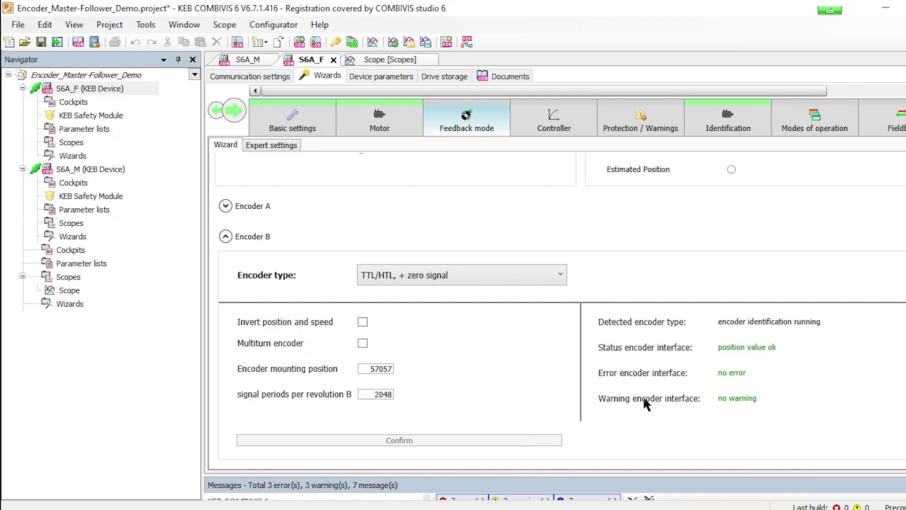
mouse_move(710, 342)
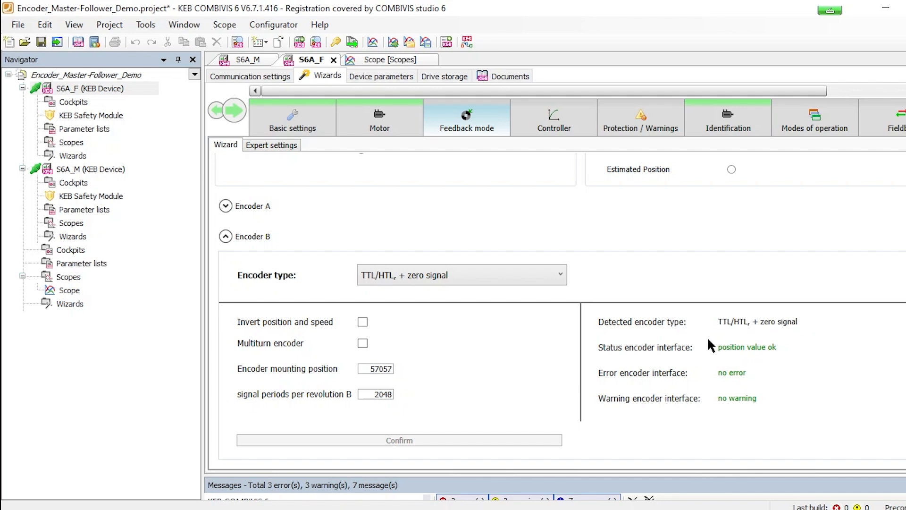
mouse_move(724, 336)
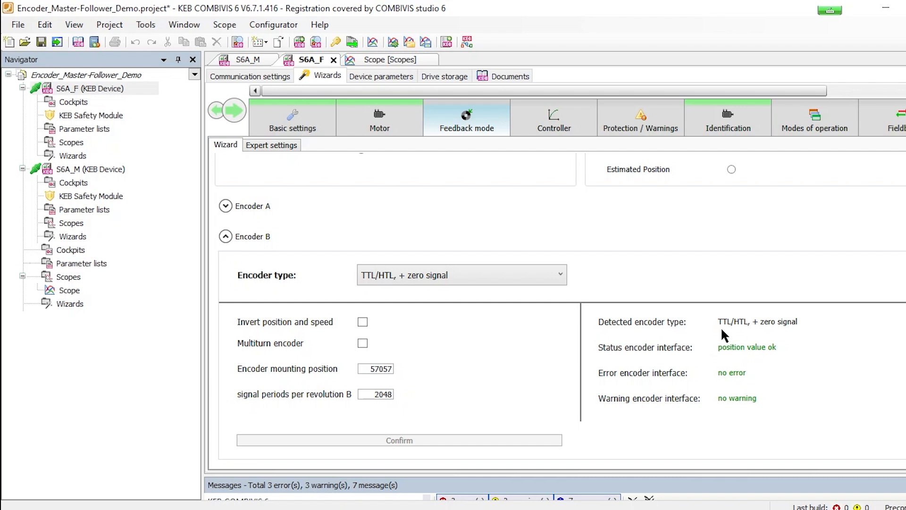
mouse_move(708, 332)
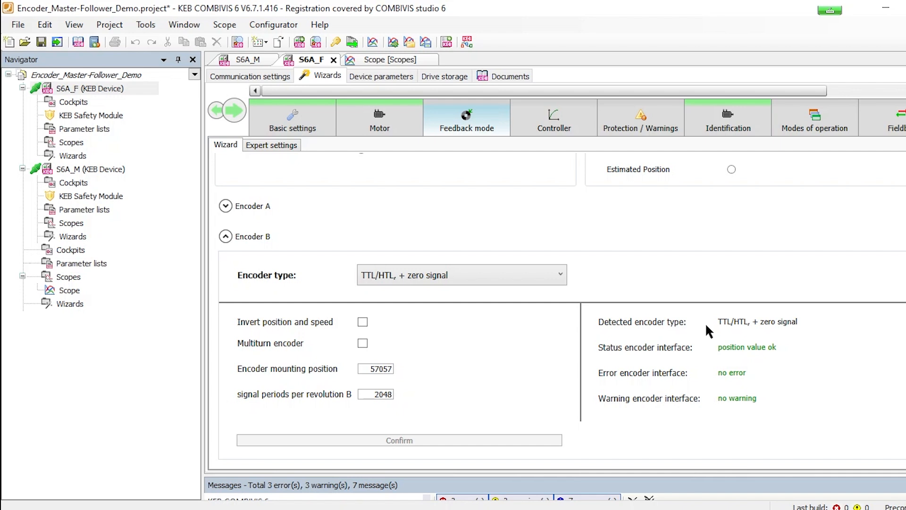
mouse_move(642, 254)
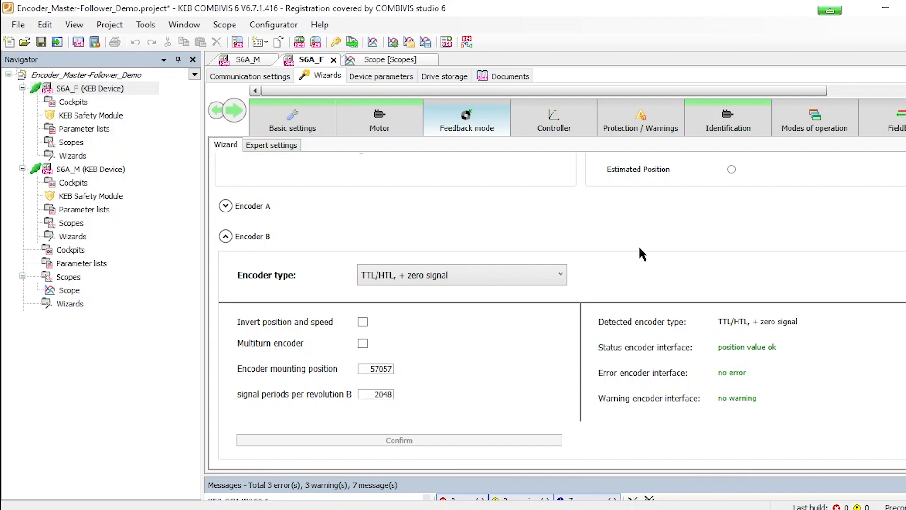
In co: control parameters, set co01 modes of operation to 1: profile position mode
click(382, 75)
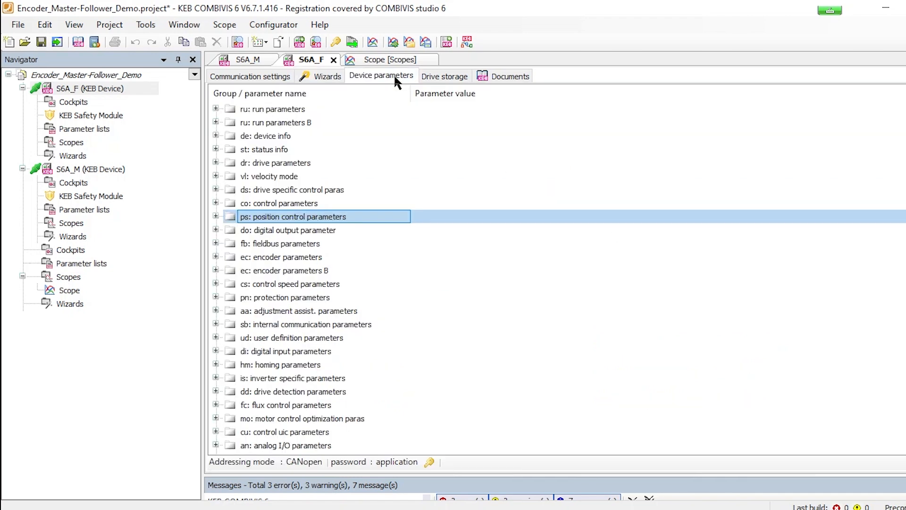
mouse_move(240, 206)
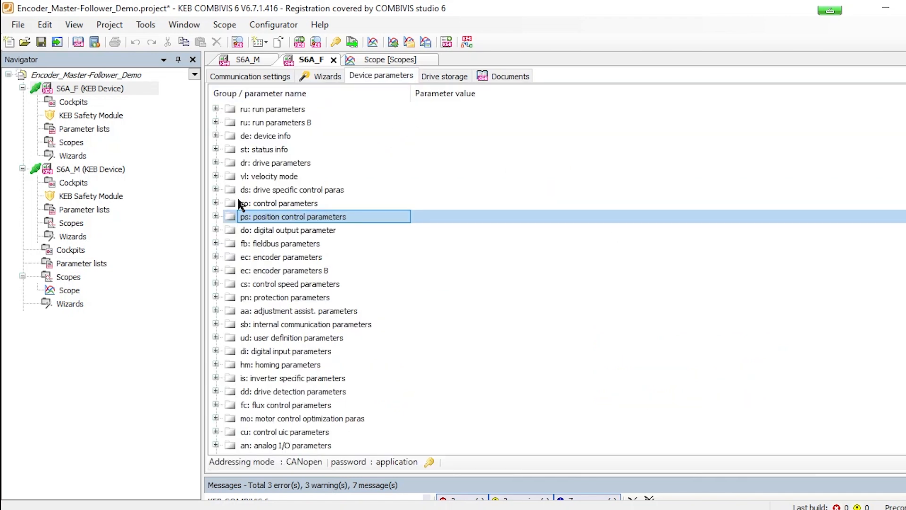
click(215, 203)
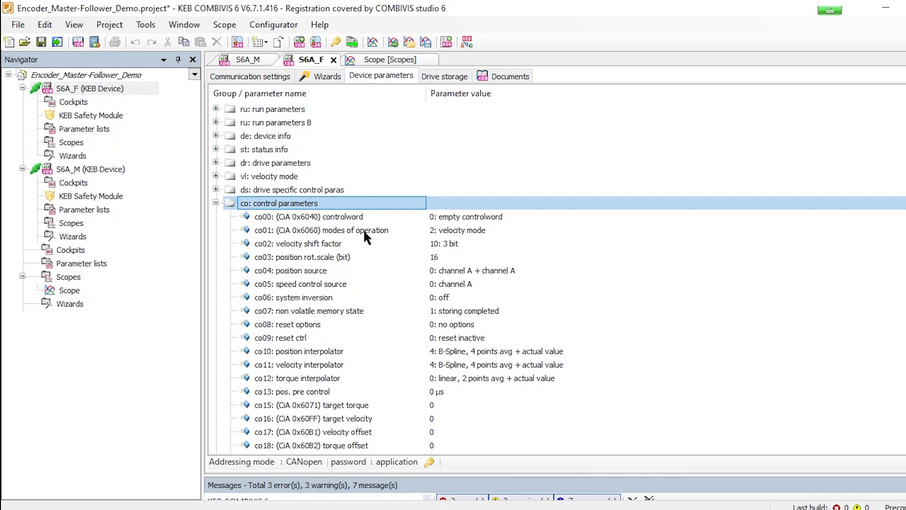
mouse_move(453, 236)
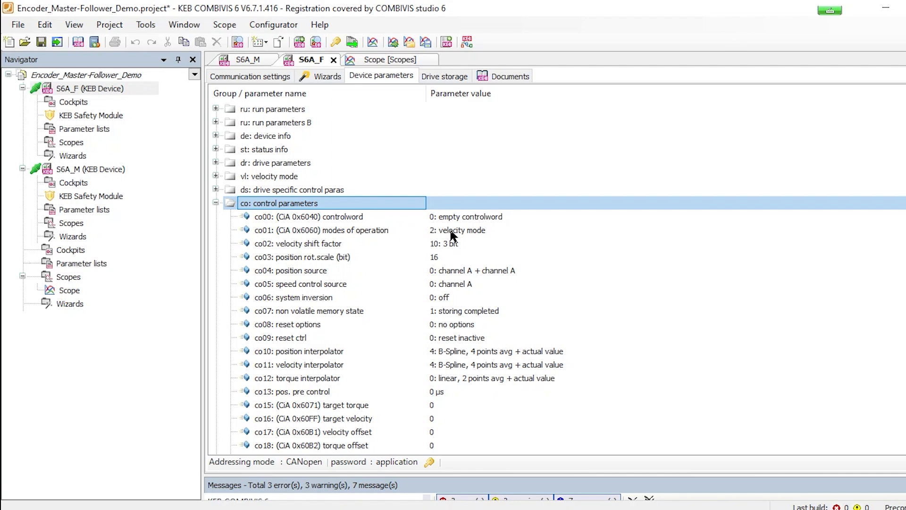
double_click(331, 230)
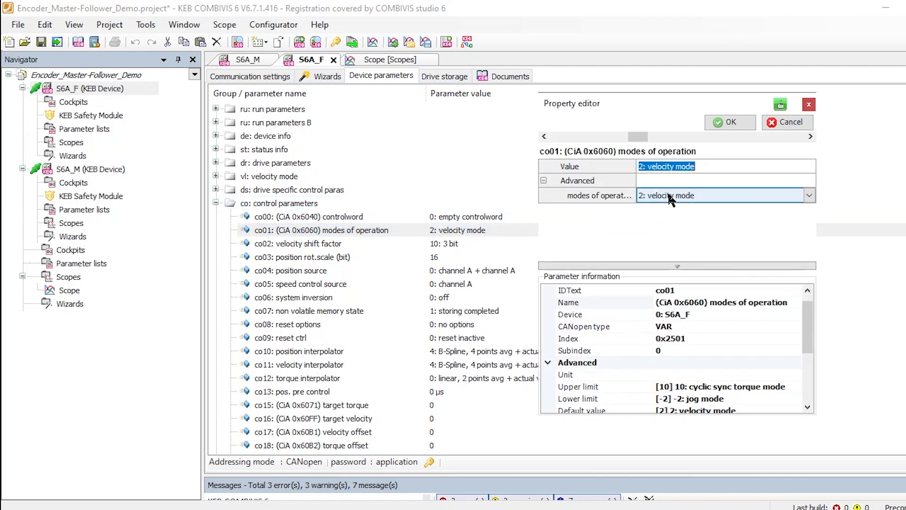
click(809, 195)
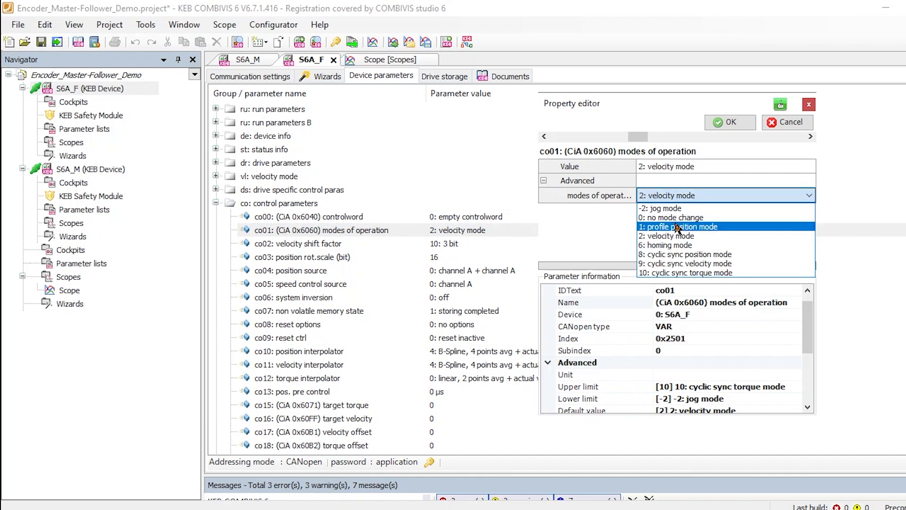
click(679, 227)
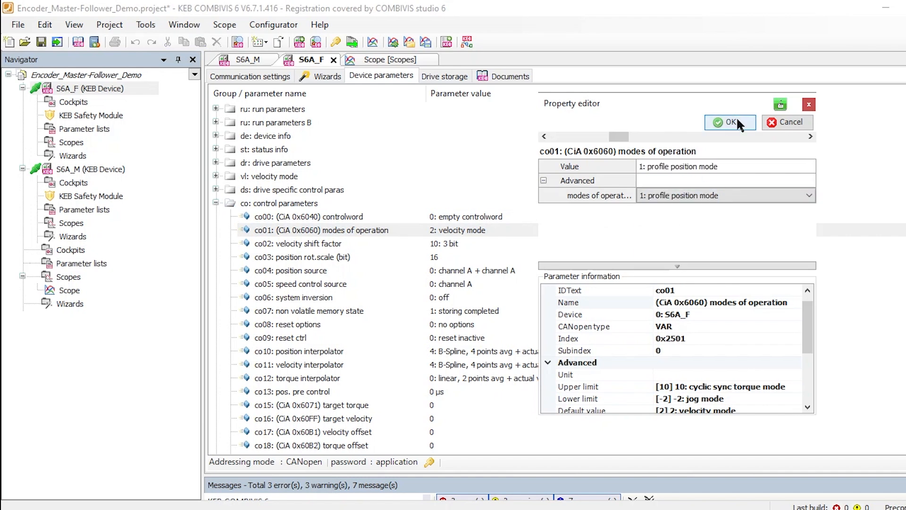
click(729, 122)
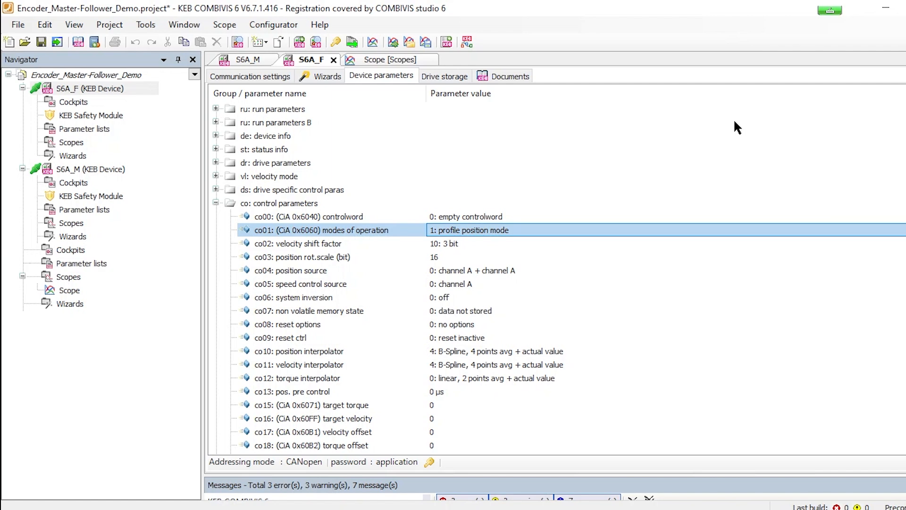
mouse_move(370, 279)
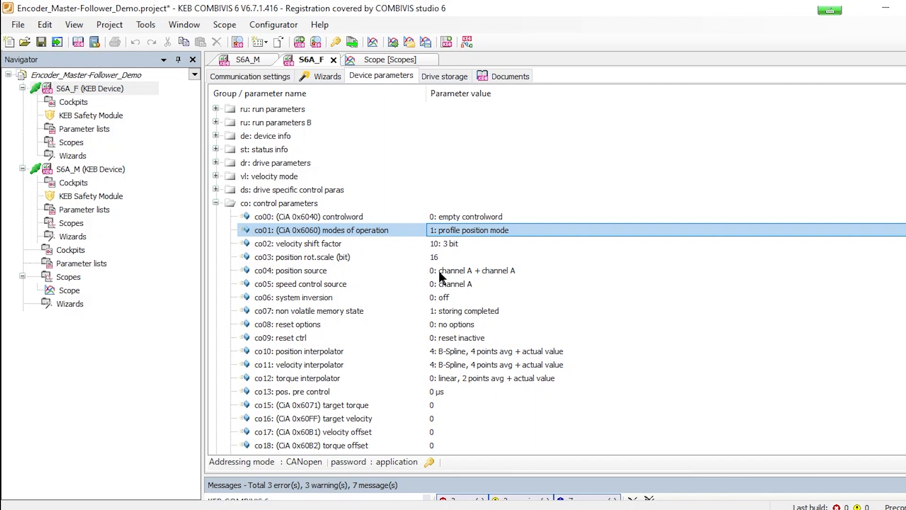
Set the co04 position source master to 4: channel B
double_click(297, 270)
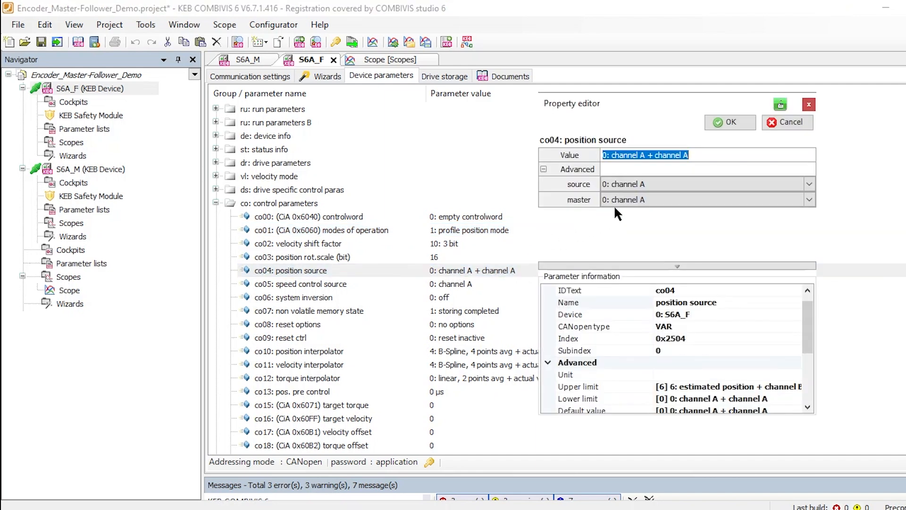
click(808, 198)
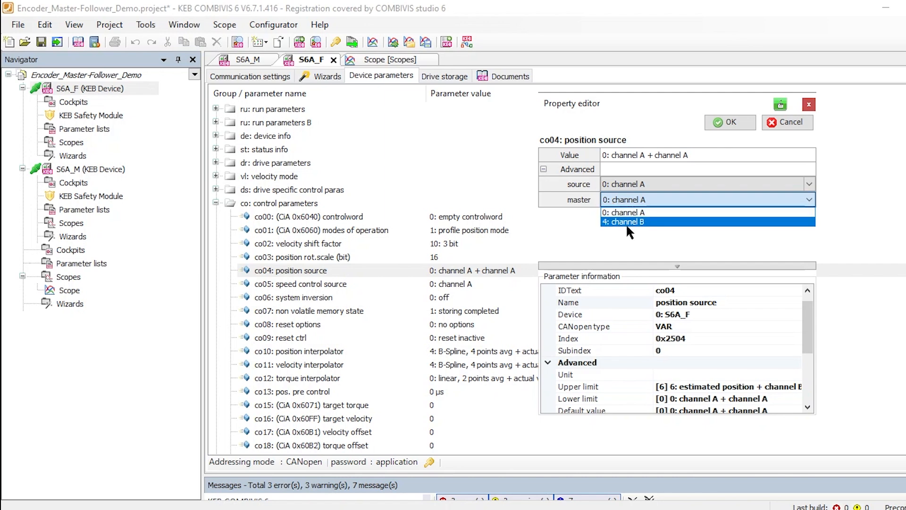
click(623, 221)
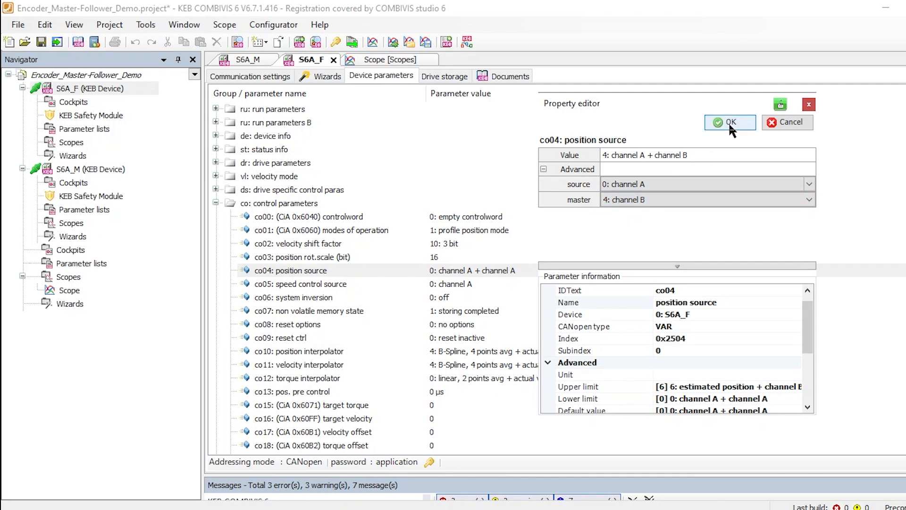
click(729, 122)
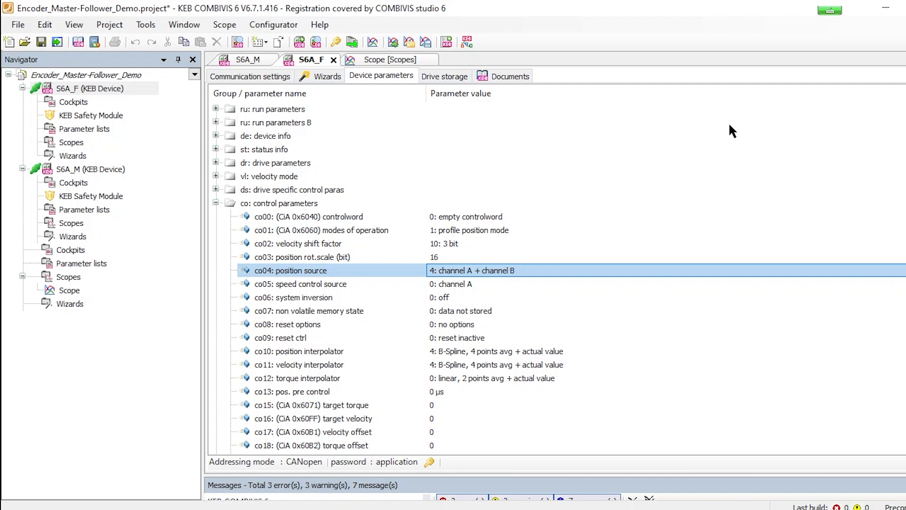
mouse_move(485, 195)
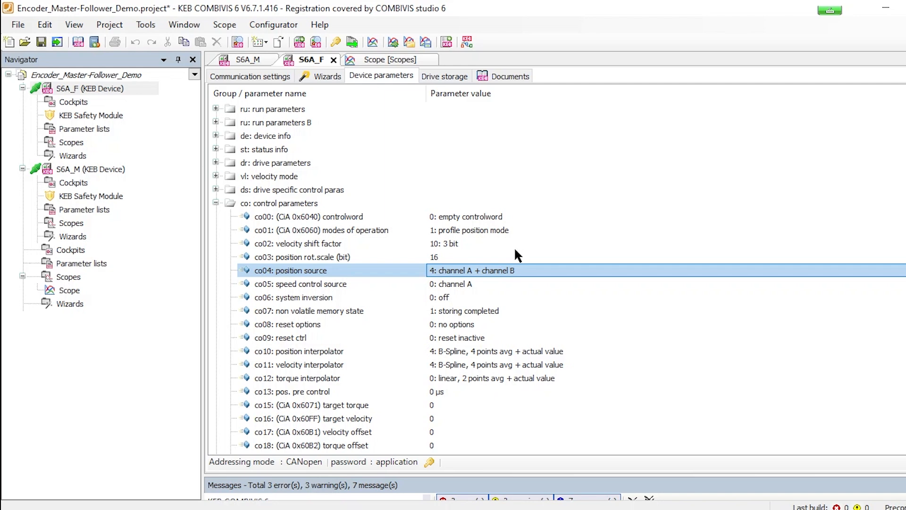
In ps: position control, set ps48 acceleration FOR to 17476266.66 and ps60 ramp mode to 75
scroll(down, 3)
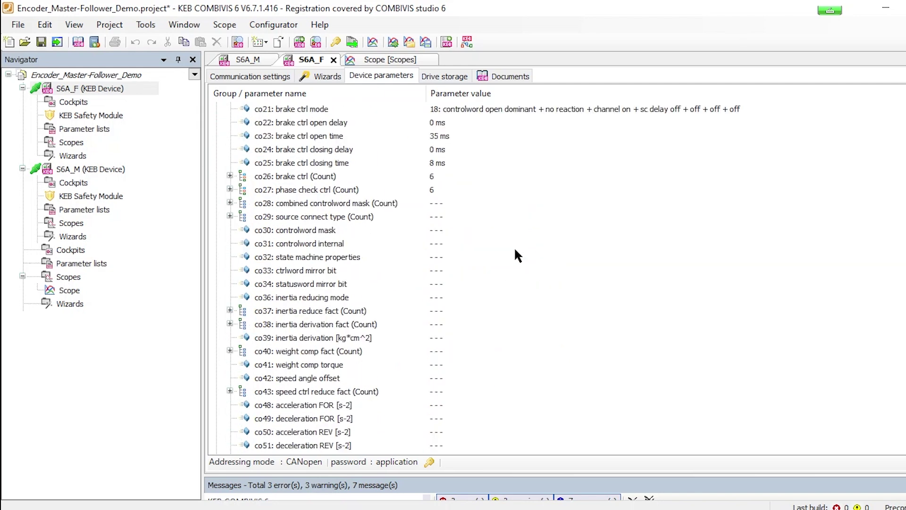
scroll(down, 3)
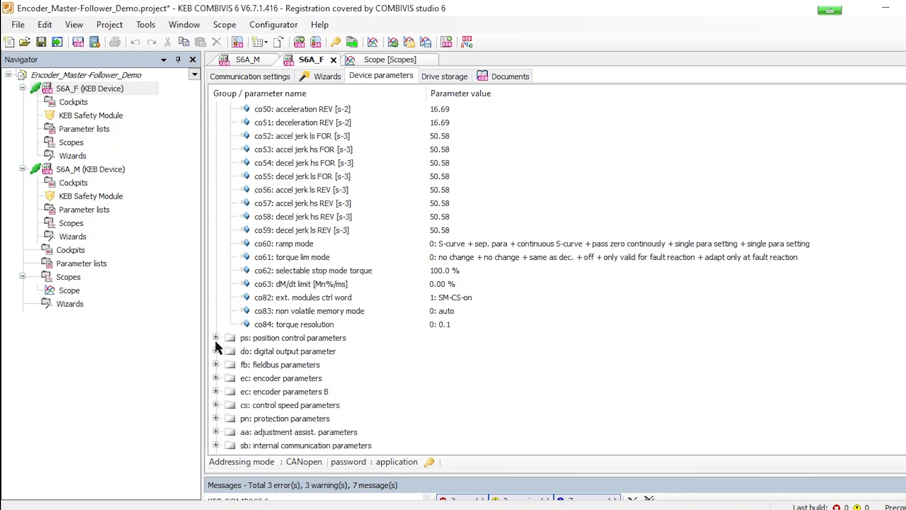
click(216, 337)
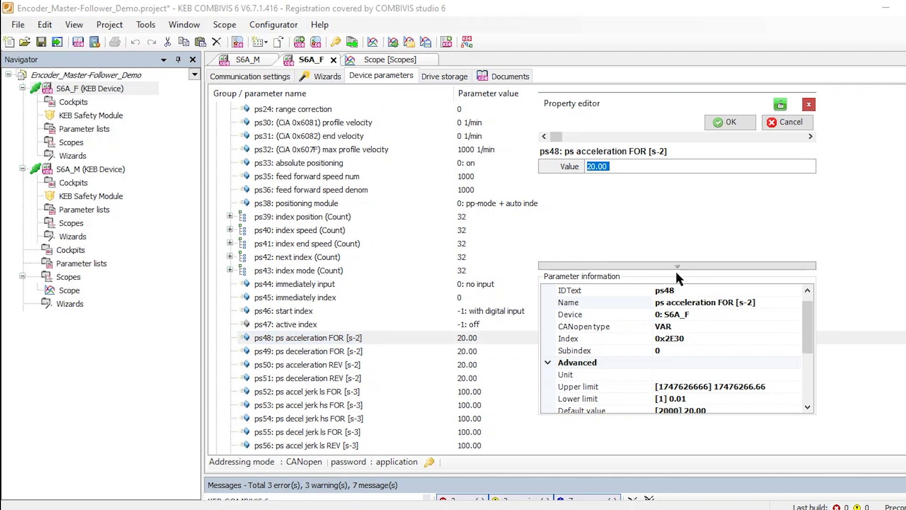
mouse_move(712, 352)
text(17476266.66)
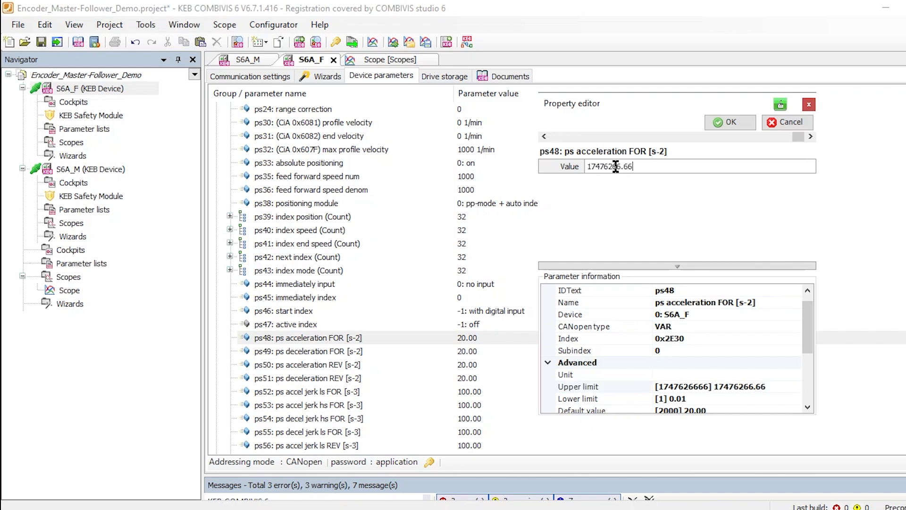
click(731, 122)
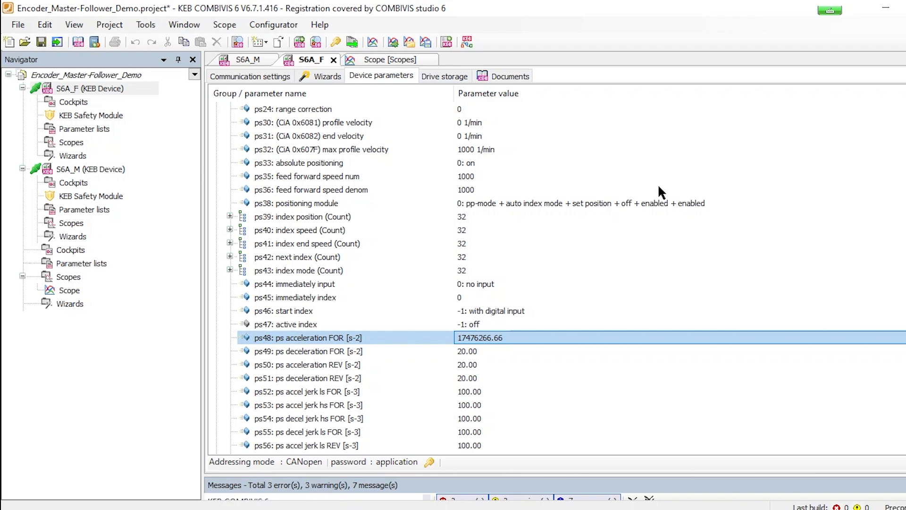
scroll(down, 3)
text(75)
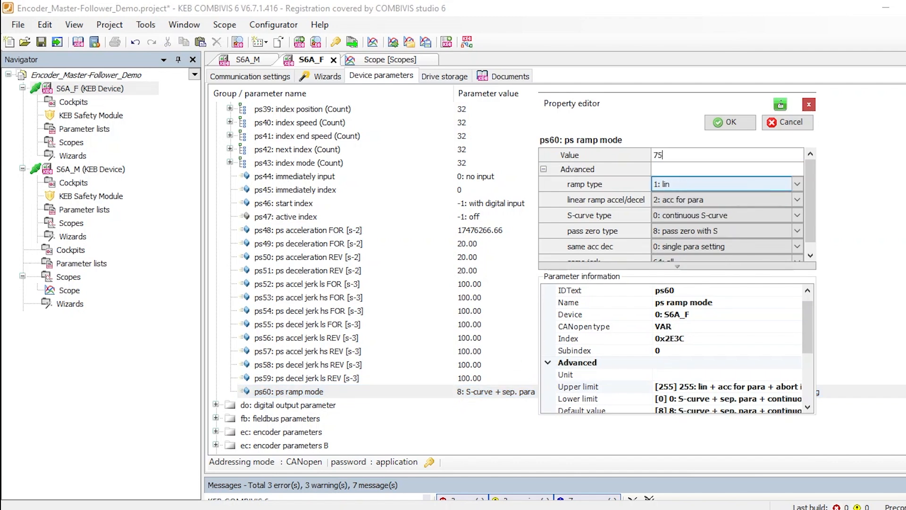
click(729, 121)
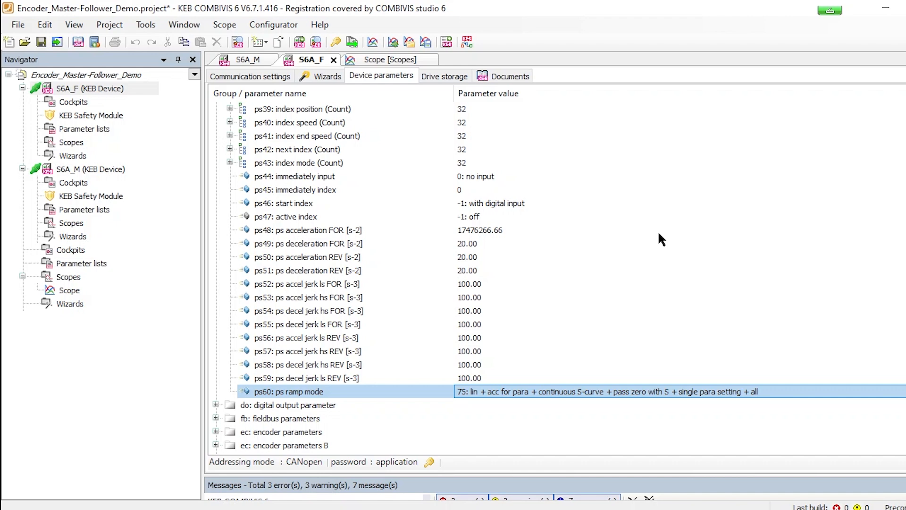
mouse_move(532, 395)
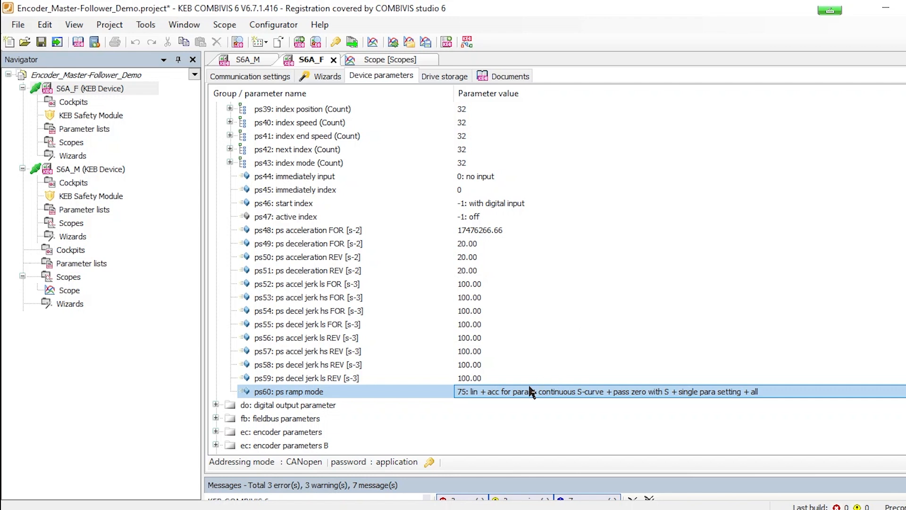
mouse_move(548, 397)
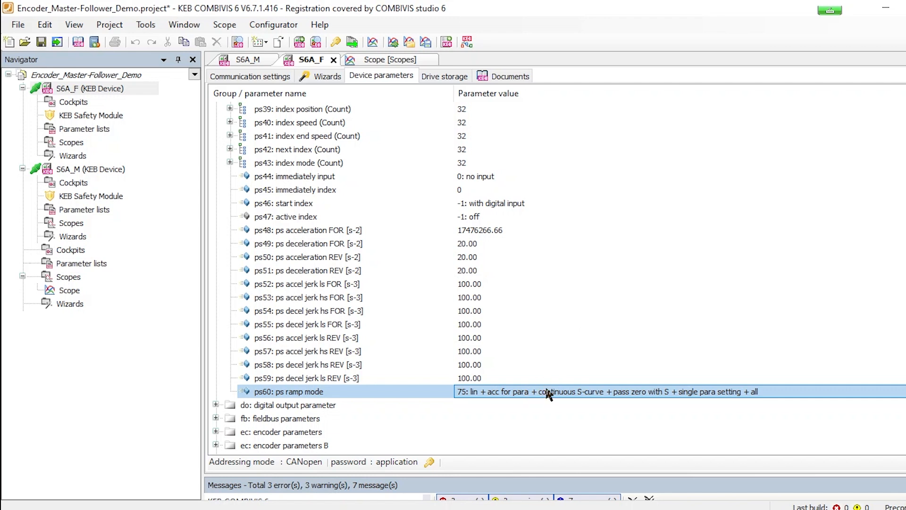
mouse_move(629, 350)
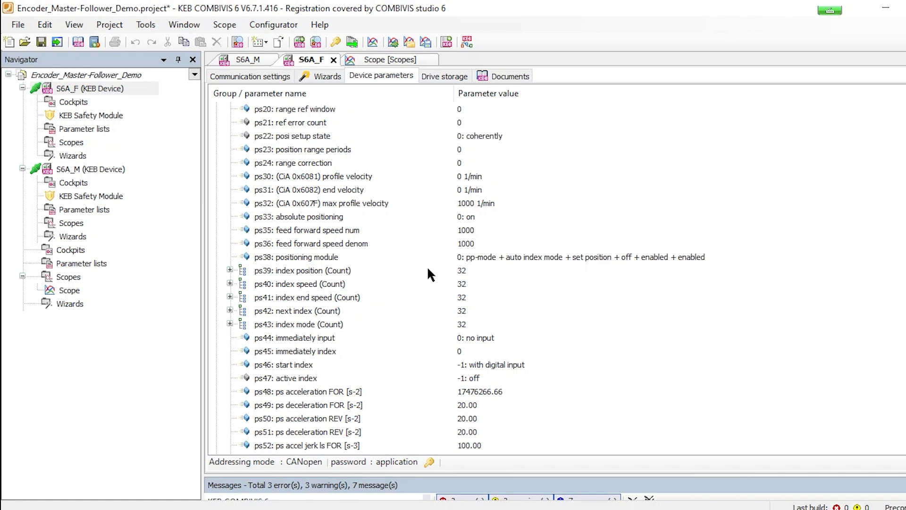
mouse_move(466, 222)
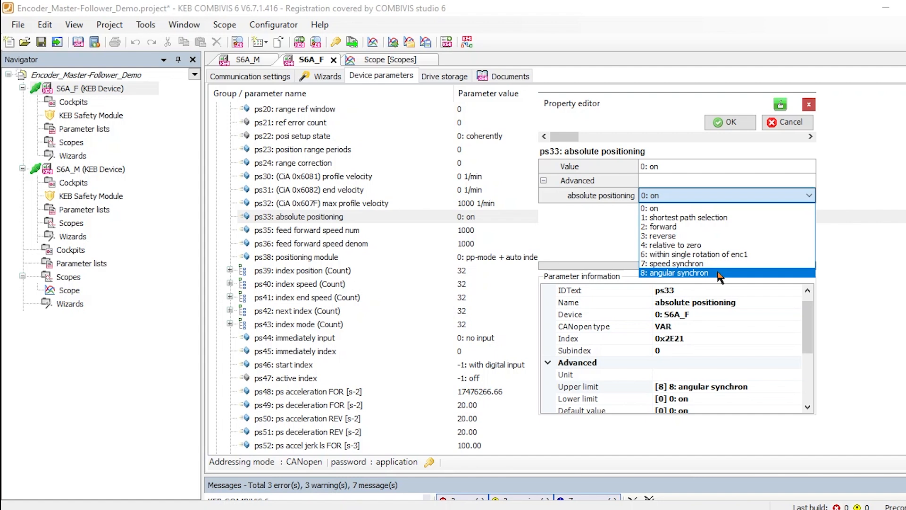
mouse_move(716, 267)
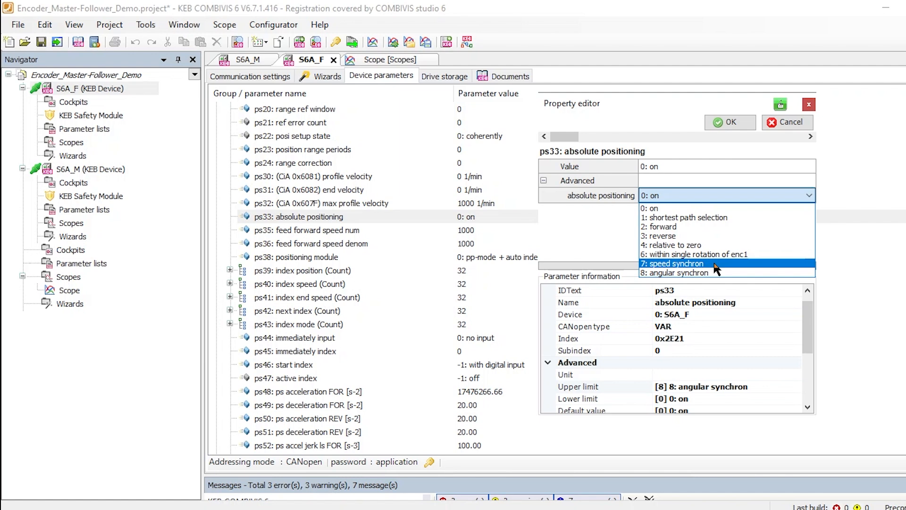
mouse_move(720, 281)
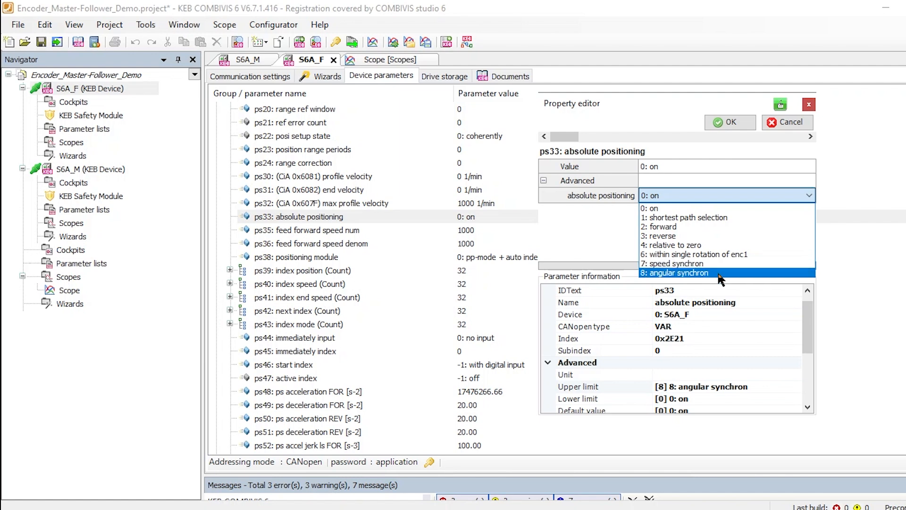
Set ps33 absolute positioning to 8: angular synchron and confirm
click(674, 272)
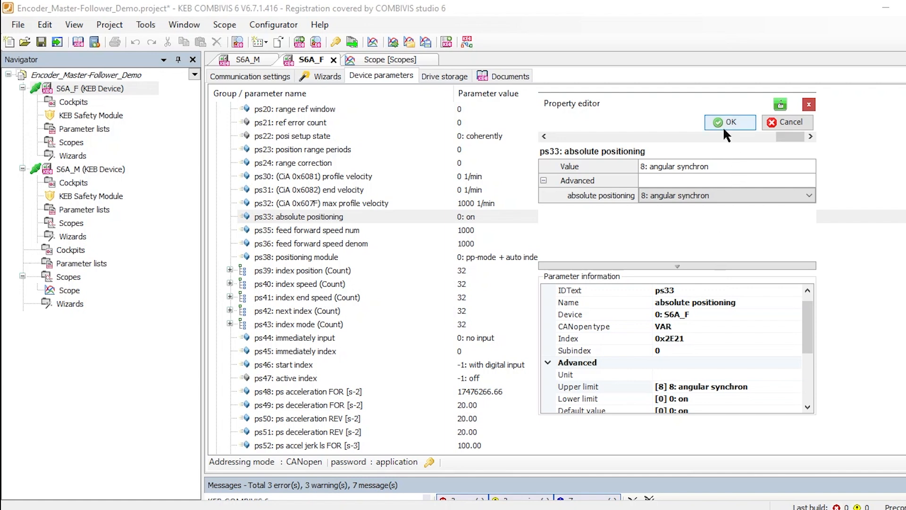
click(730, 122)
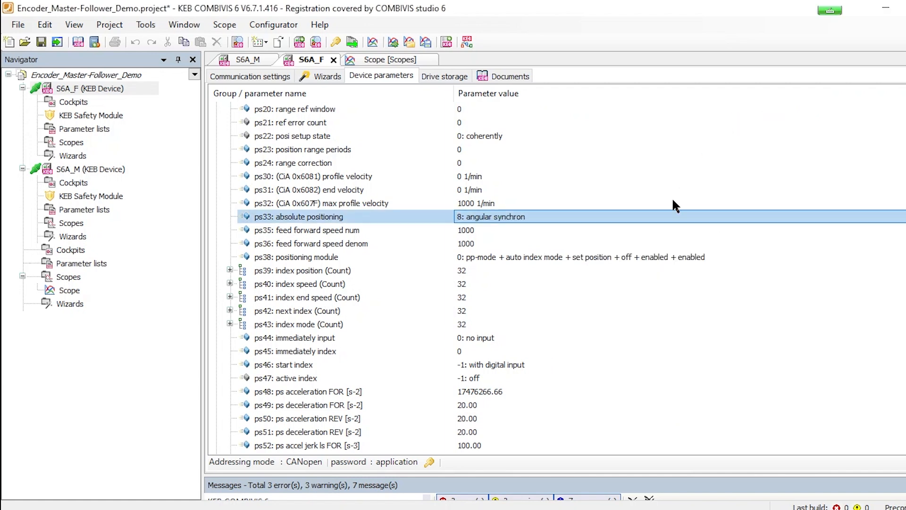
mouse_move(646, 271)
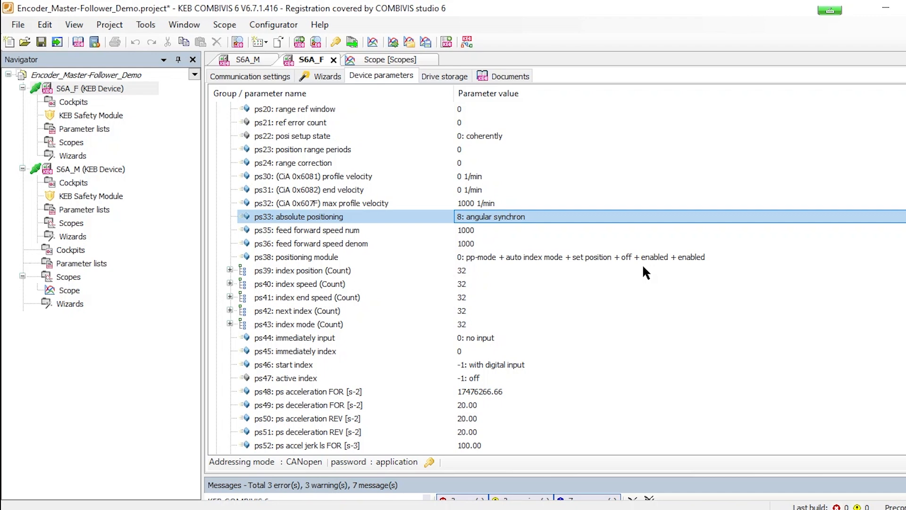
mouse_move(644, 308)
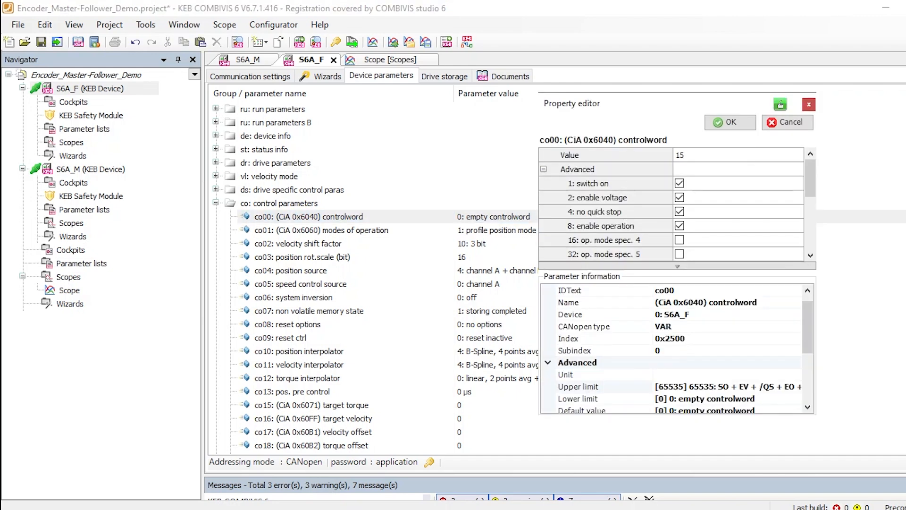
Set co00 controlword to 15 (switch on, enable voltage, no quick stop, enable operation) and confirm
click(729, 122)
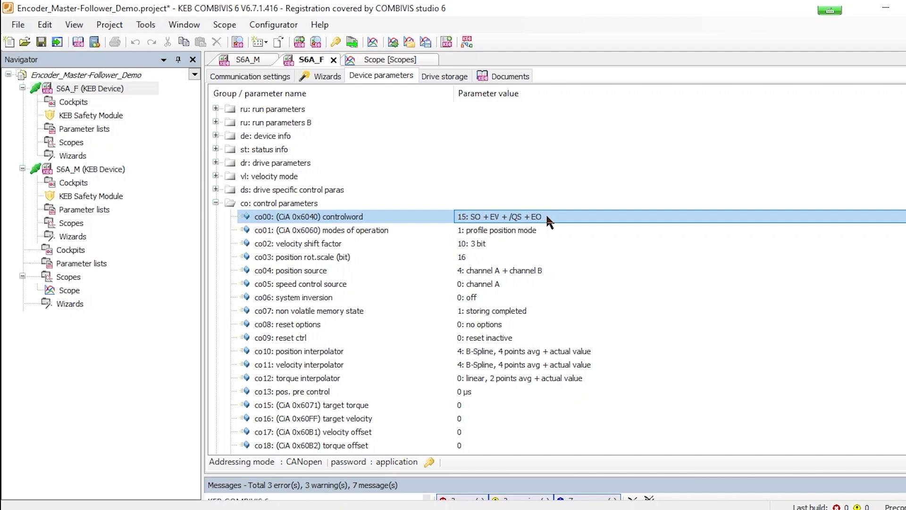
double_click(506, 217)
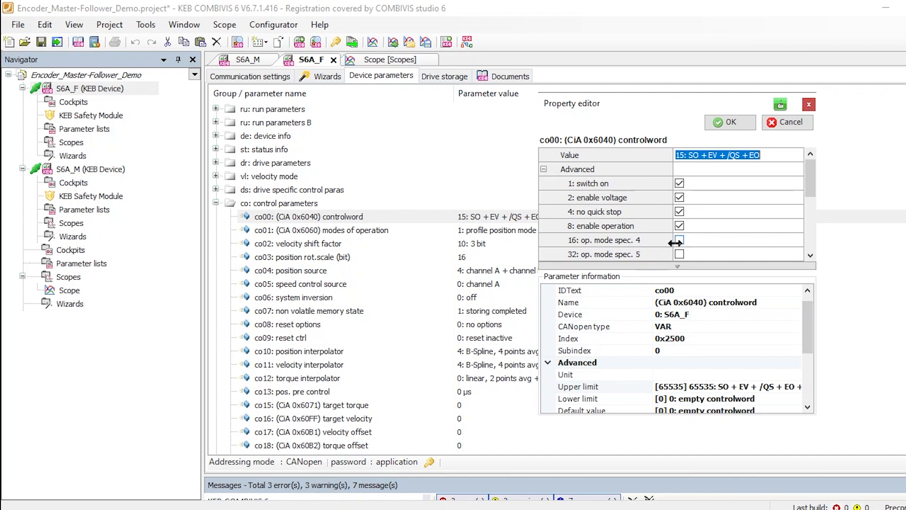
click(730, 122)
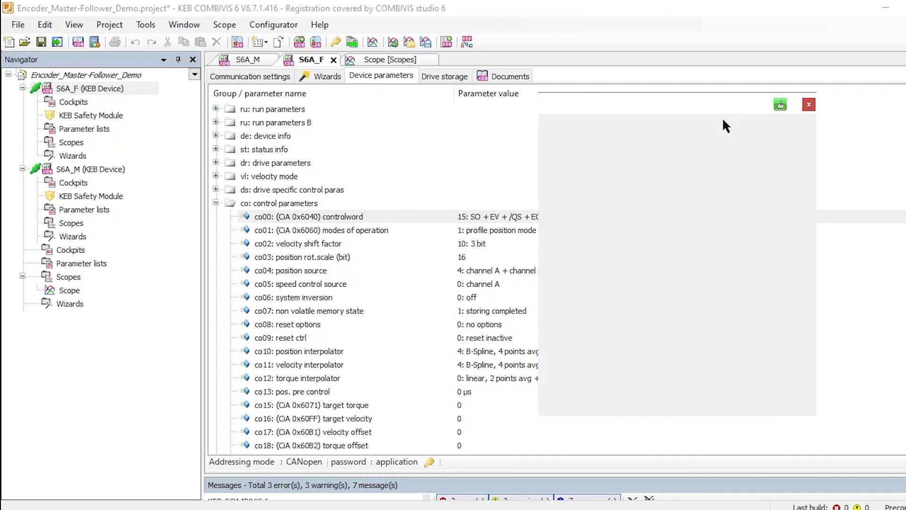
click(679, 240)
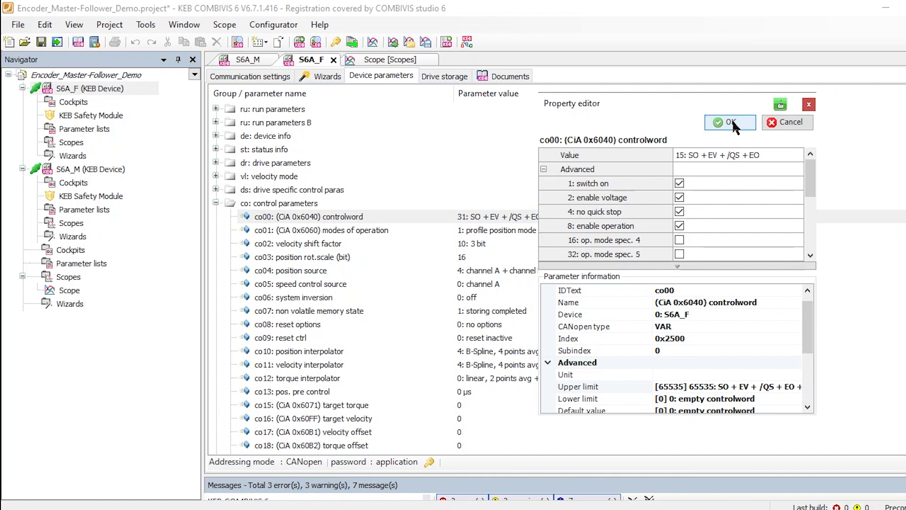
click(731, 122)
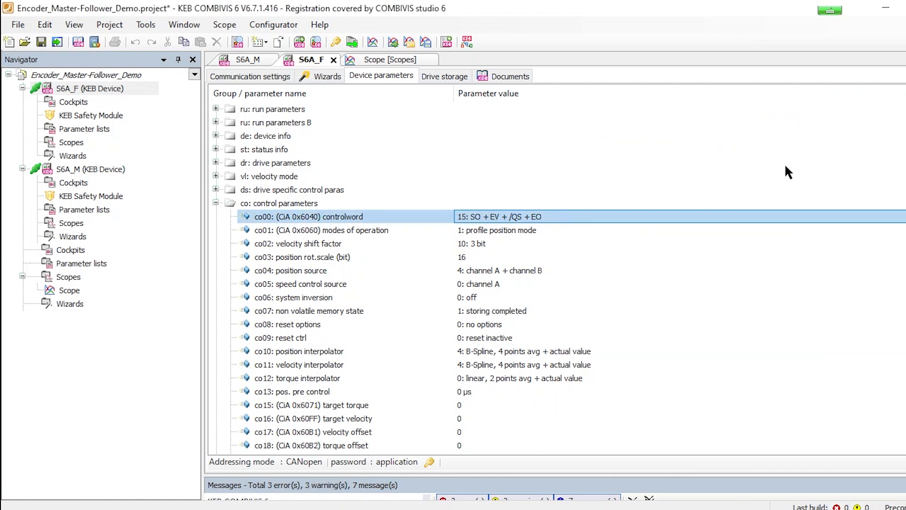